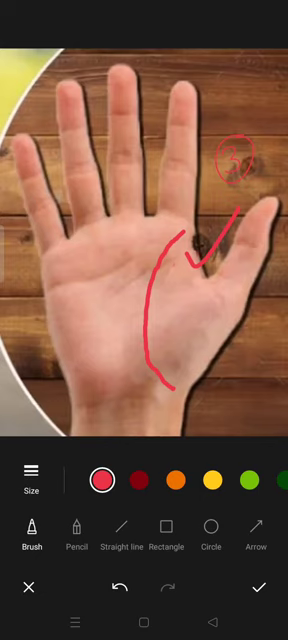
Clear the earlier markings and draw a red line across the palm, then clear again
left_click(124, 588)
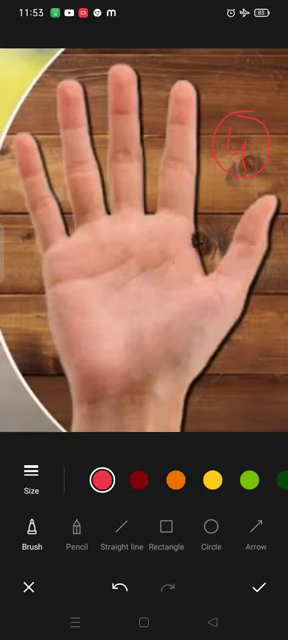
left_click_drag(152, 280, 182, 244)
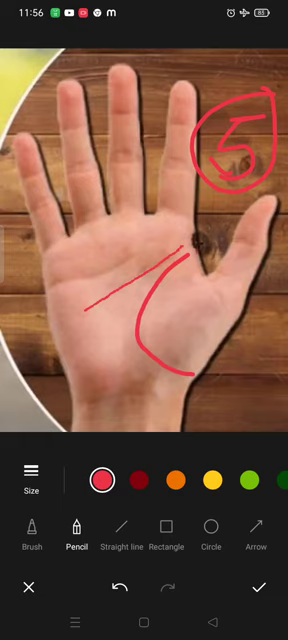
left_click(124, 588)
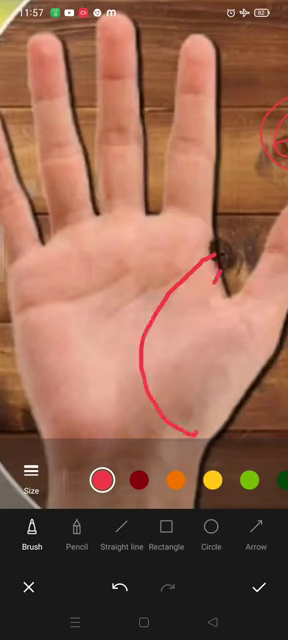
Draw a new red curved life line from the thumb web down the palm
left_click_drag(218, 262, 160, 376)
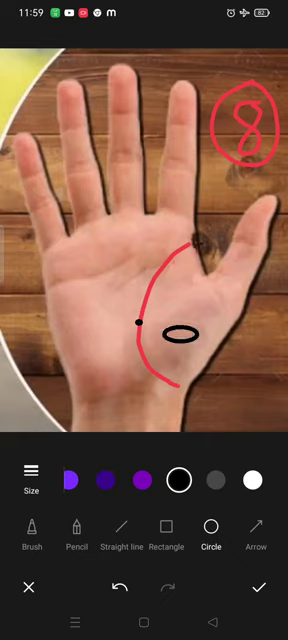
Clear the previous markings and erase the remaining red curve, leaving the palm clean
left_click(174, 332)
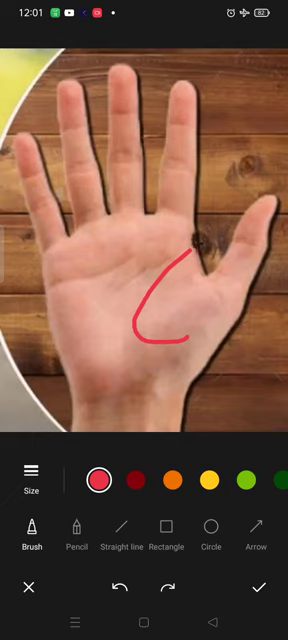
left_click(120, 588)
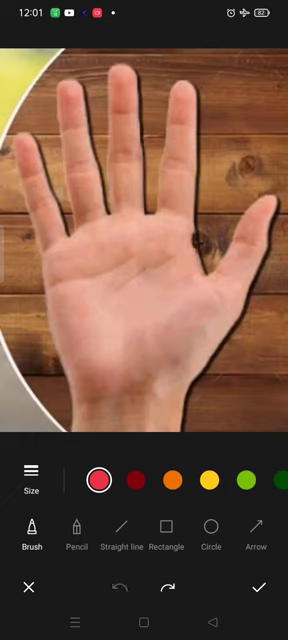